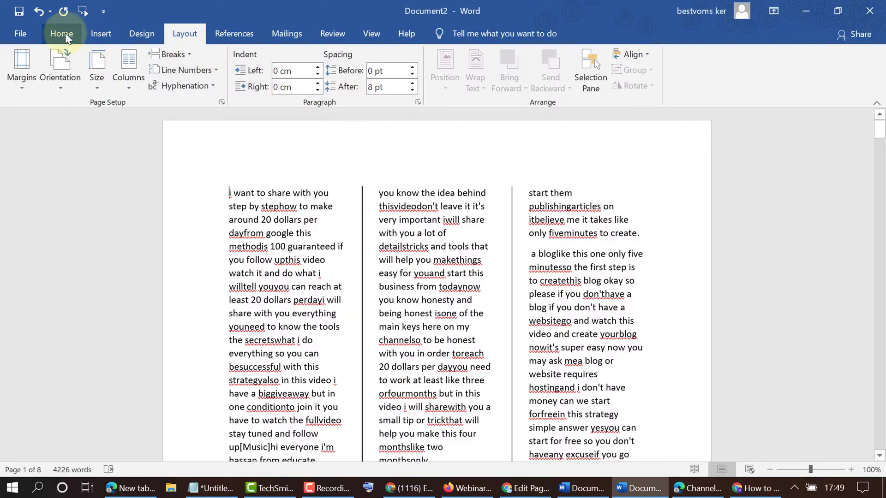
- Switch to the Home tab and scroll through the three-column document and back to the top
{"action": "left_click", "coordinate": [61, 33]}
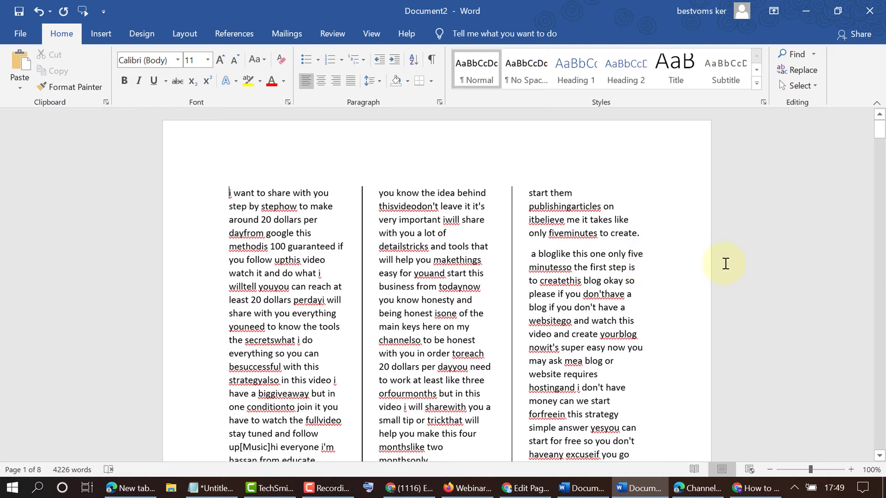
{"action": "mouse_move", "coordinate": [548, 226]}
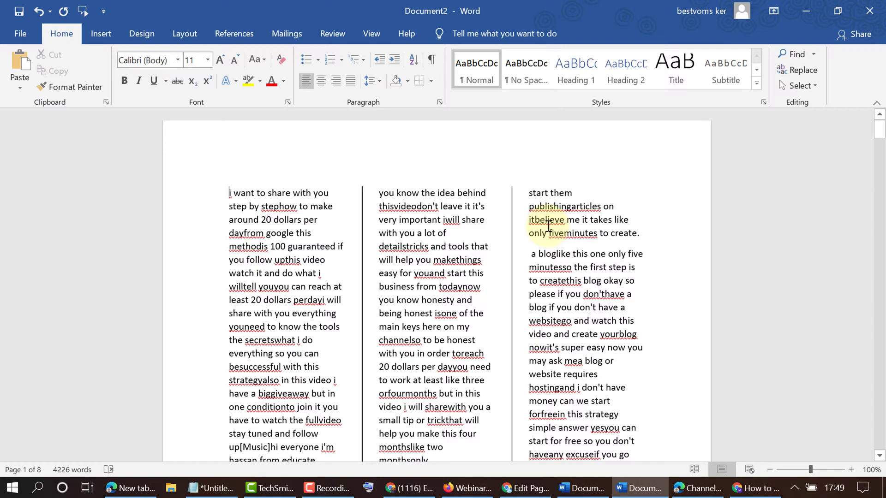
{"action": "mouse_move", "coordinate": [757, 227]}
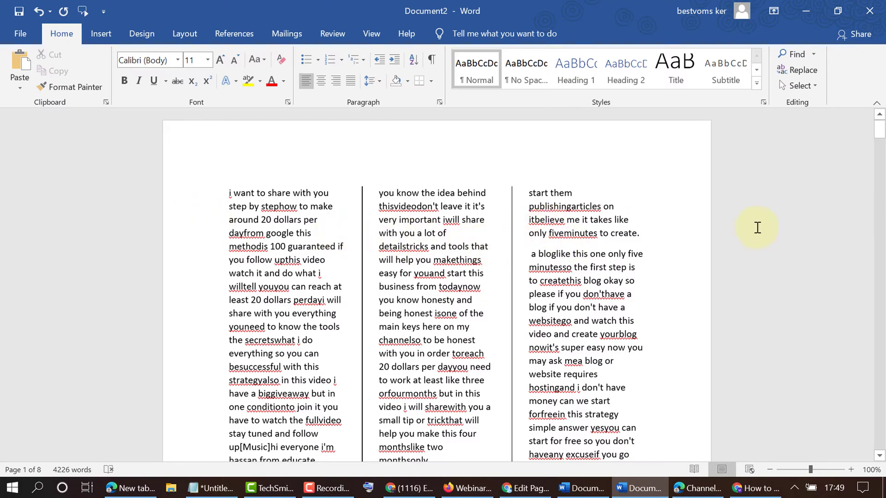
{"action": "scroll", "scroll_direction": "down", "scroll_amount": 3}
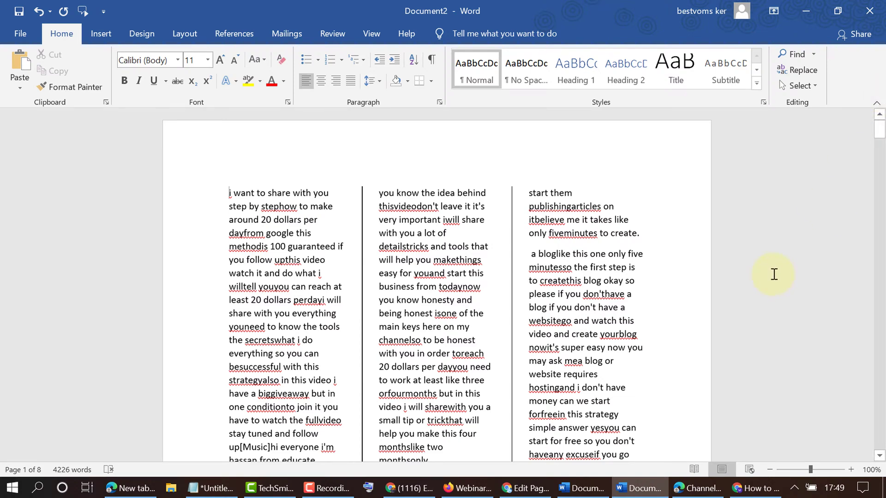
{"action": "mouse_move", "coordinate": [521, 257]}
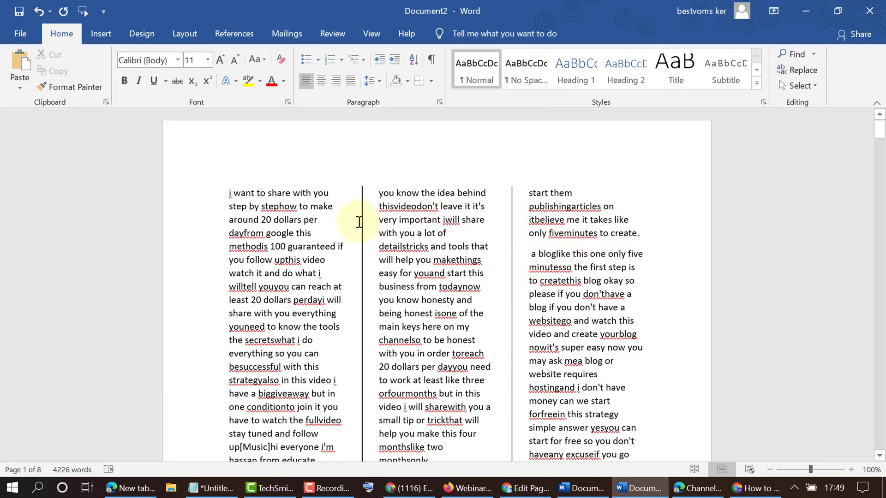
{"action": "scroll", "scroll_direction": "down", "scroll_amount": 3}
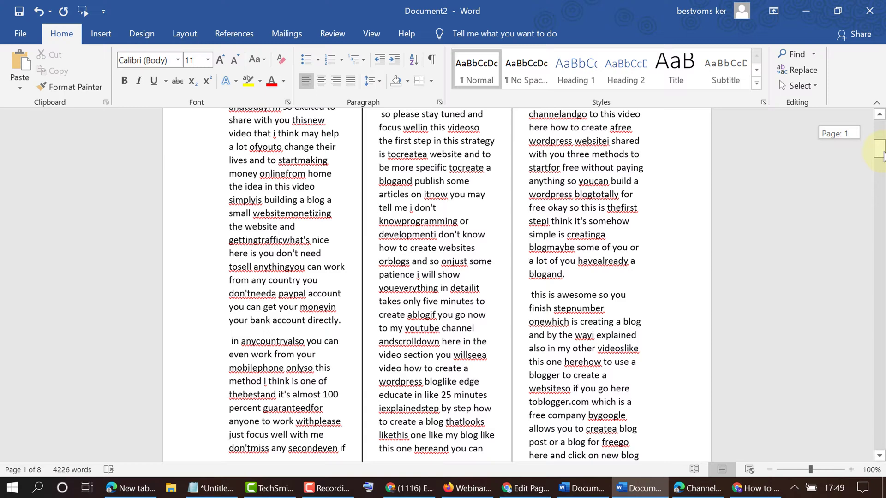
{"action": "scroll", "scroll_direction": "up", "scroll_amount": 3}
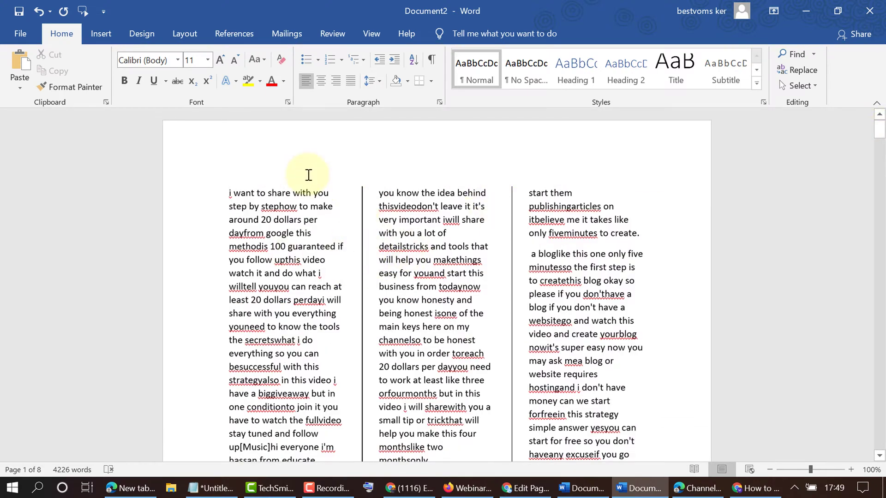
{"action": "mouse_move", "coordinate": [308, 190]}
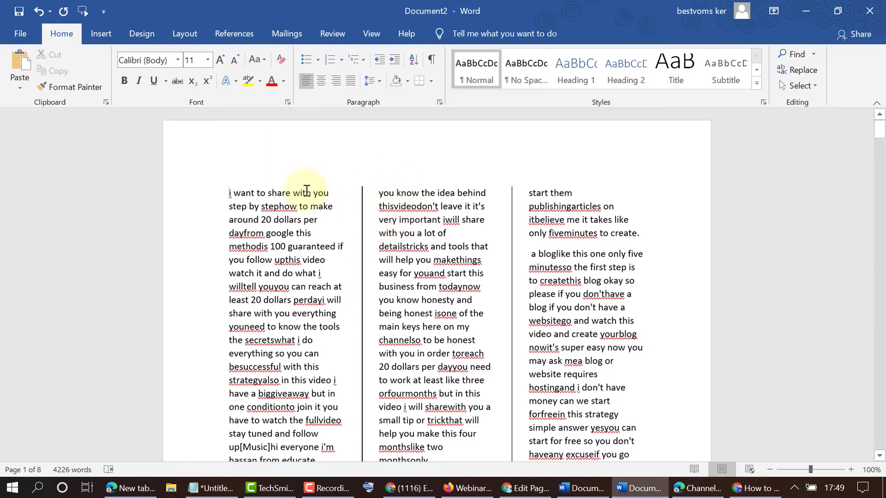
{"action": "mouse_move", "coordinate": [320, 119]}
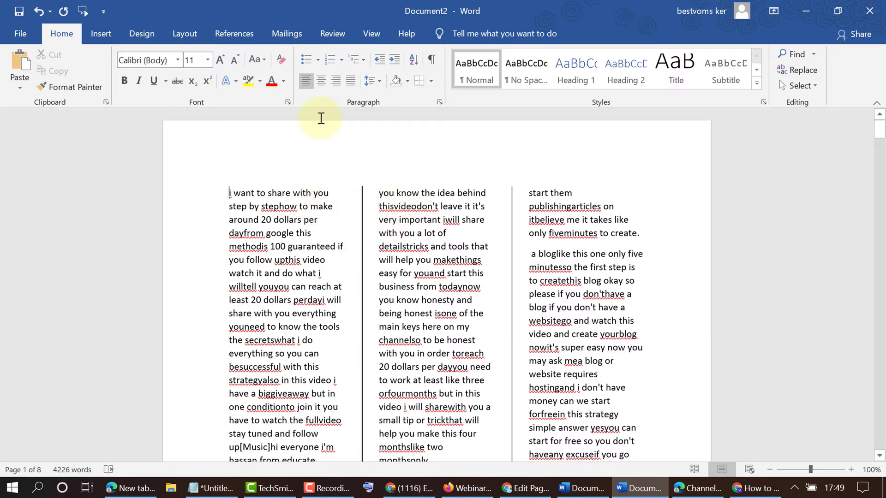
{"action": "mouse_move", "coordinate": [349, 199]}
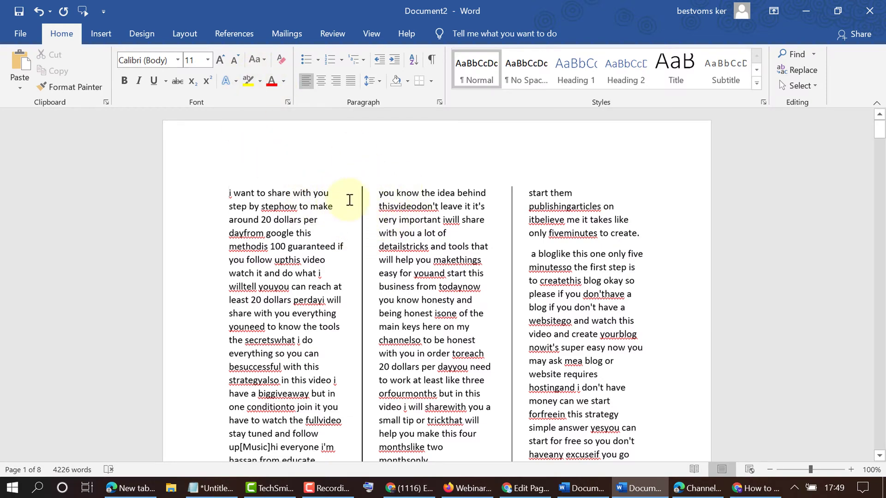
{"action": "mouse_move", "coordinate": [184, 33]}
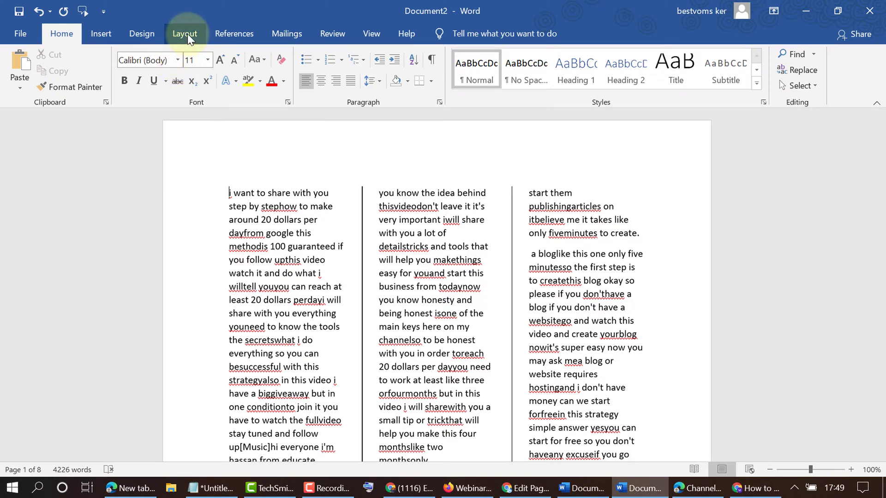
- Open Layout > Columns > More Columns to view the three equal 4.46 cm columns
{"action": "left_click", "coordinate": [184, 33]}
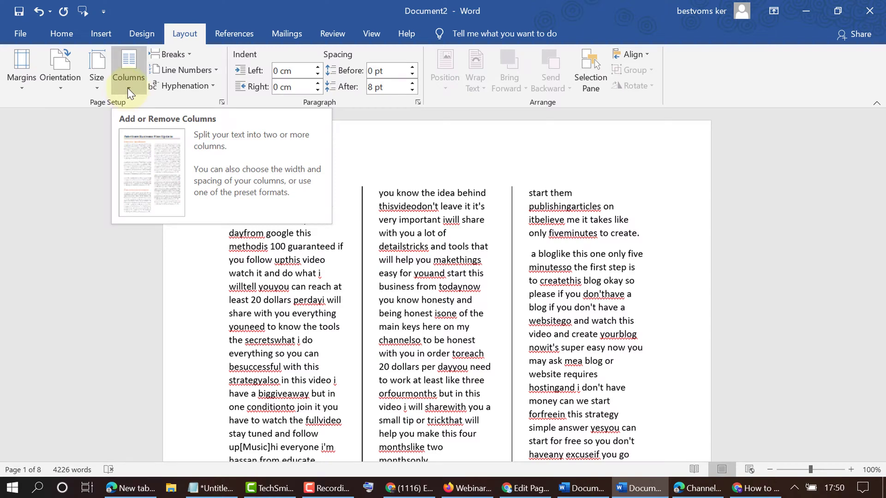
{"action": "left_click", "coordinate": [128, 68]}
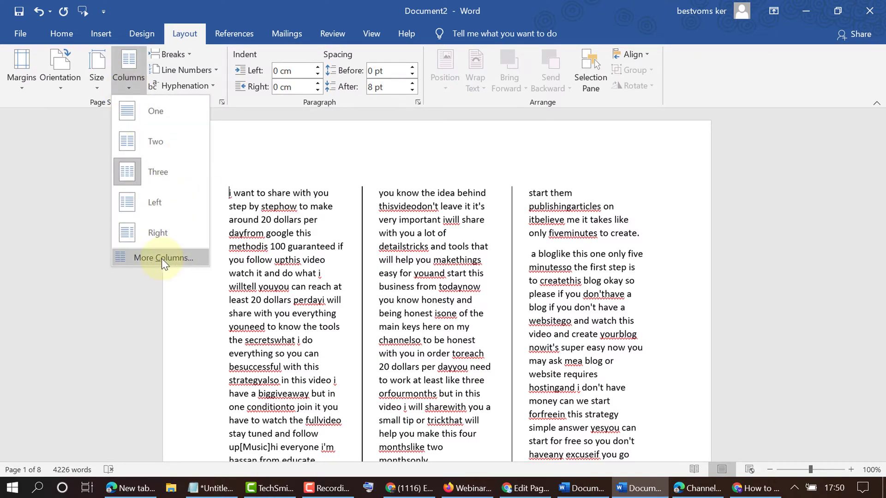
{"action": "left_click", "coordinate": [160, 257]}
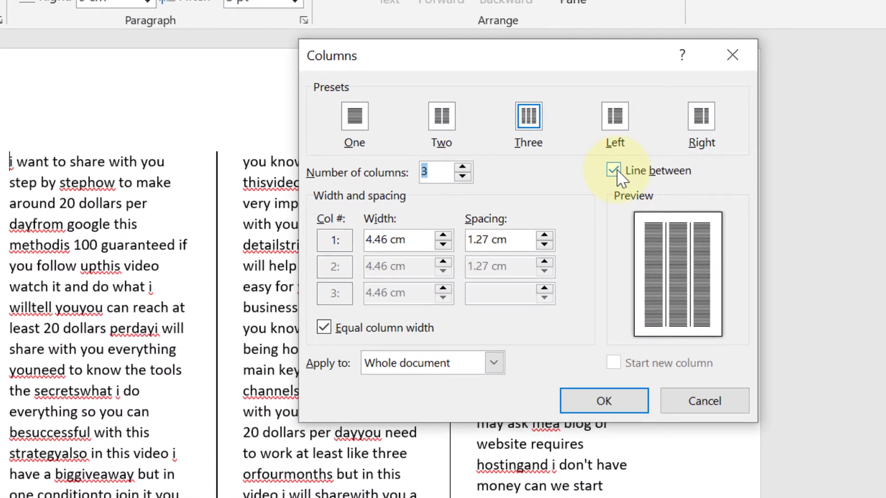
{"action": "mouse_move", "coordinate": [591, 192]}
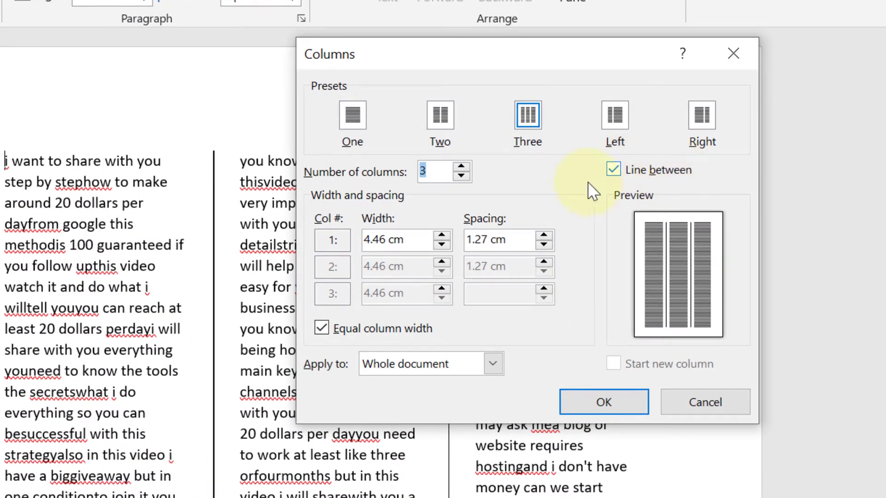
{"action": "mouse_move", "coordinate": [621, 178]}
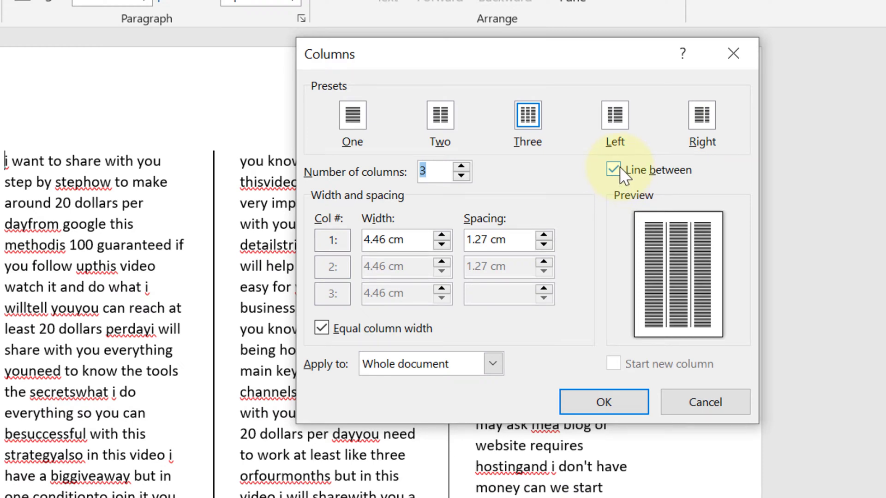
- Toggle Line between off and on, leave it unchecked, and apply the column settings
{"action": "left_click", "coordinate": [612, 169]}
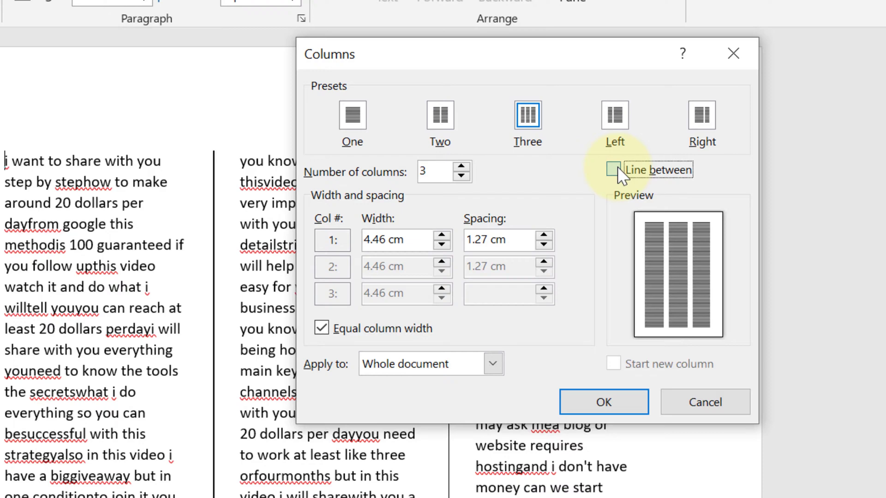
{"action": "left_click", "coordinate": [613, 170]}
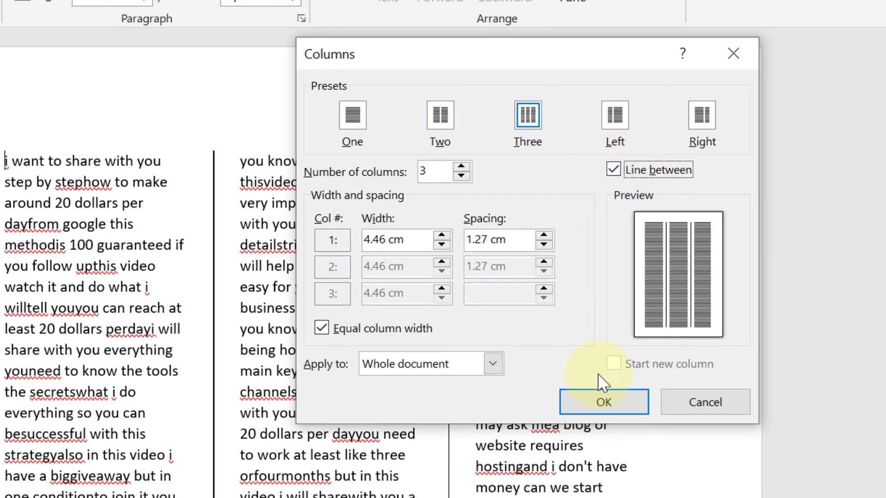
{"action": "left_click", "coordinate": [603, 402]}
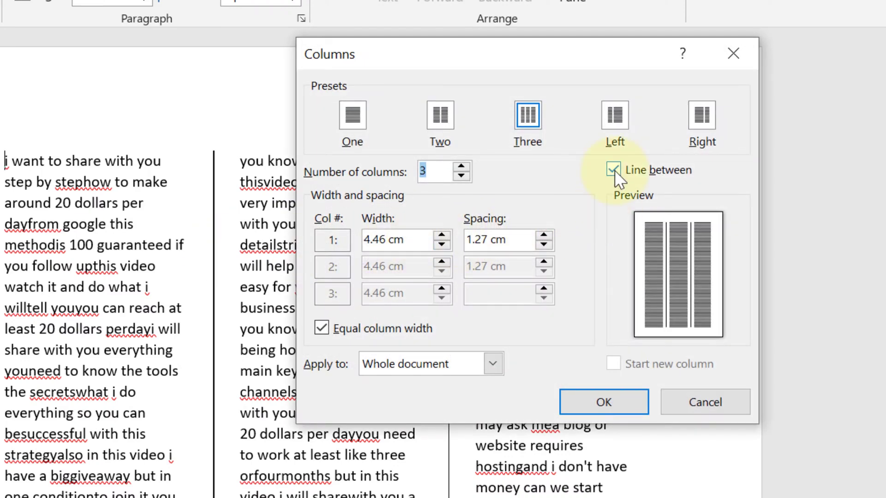
{"action": "left_click", "coordinate": [614, 170]}
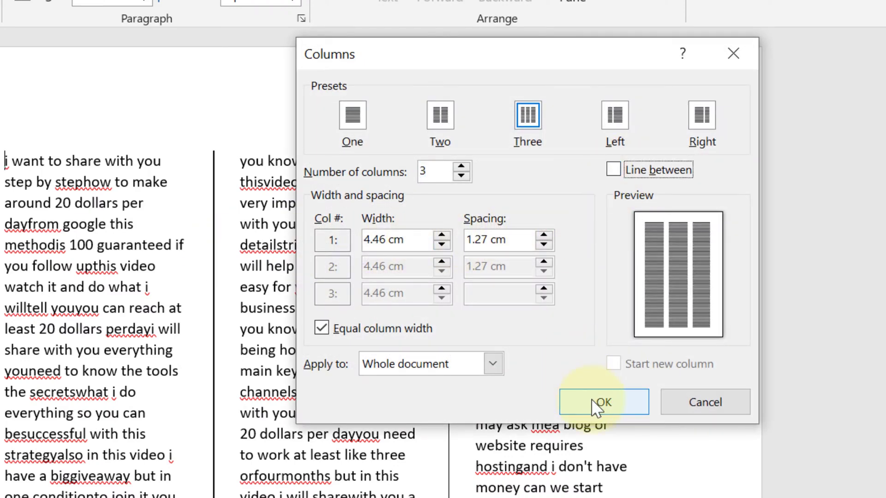
{"action": "left_click", "coordinate": [603, 402]}
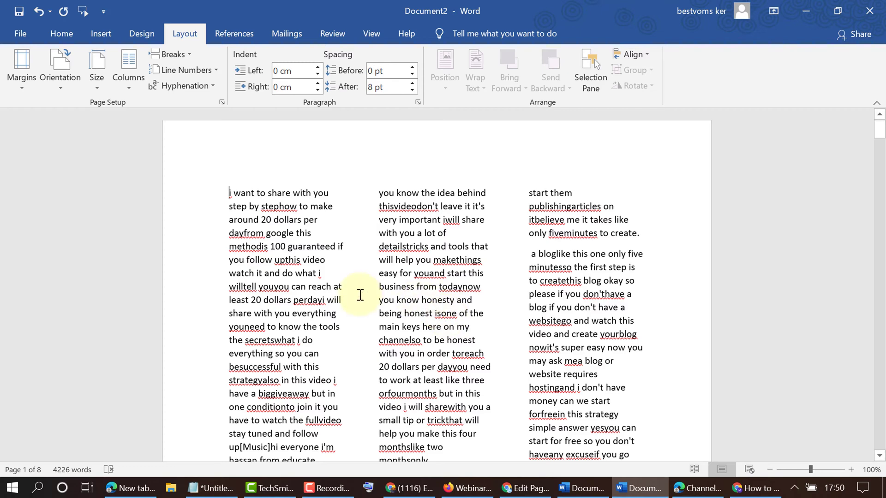
- Reopen More Columns from the Columns menu with Line between checked again
{"action": "left_click", "coordinate": [128, 65]}
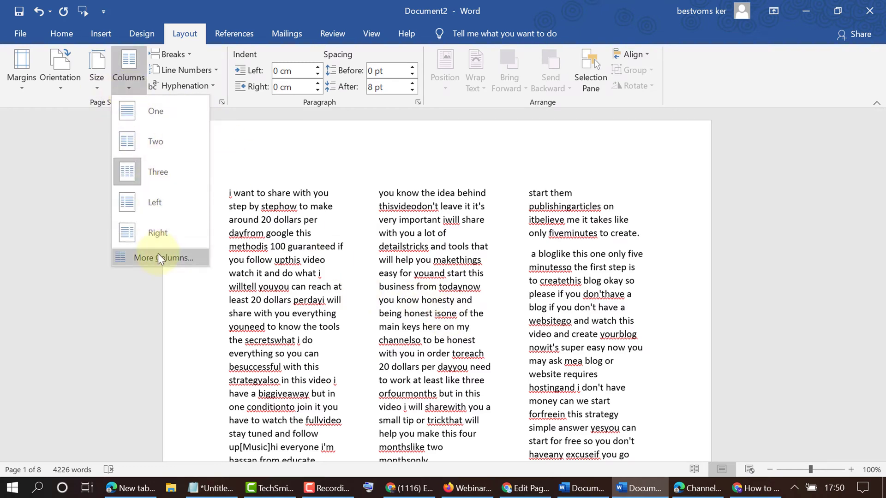
{"action": "left_click", "coordinate": [161, 257]}
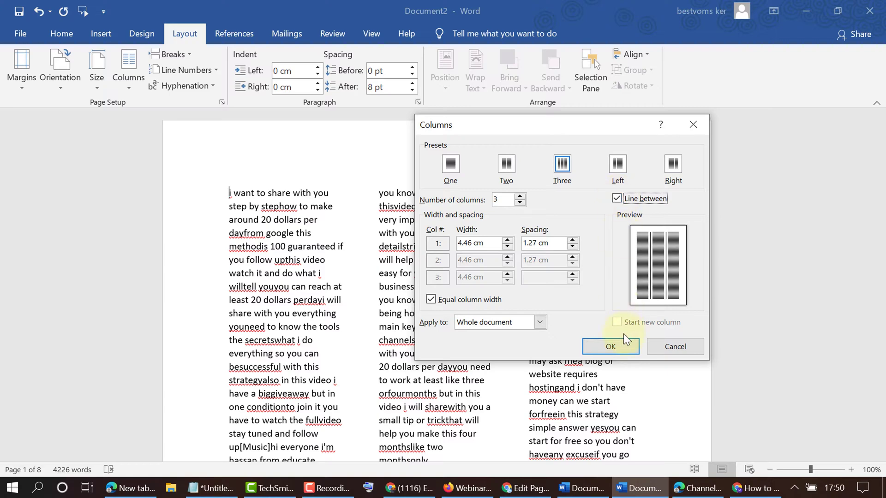